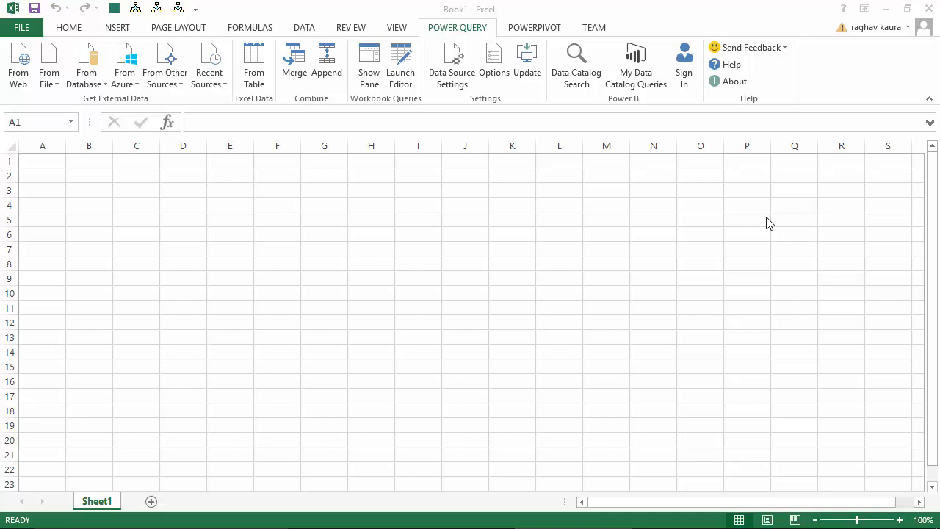
{"action": "mouse_move", "coordinate": [125, 67]}
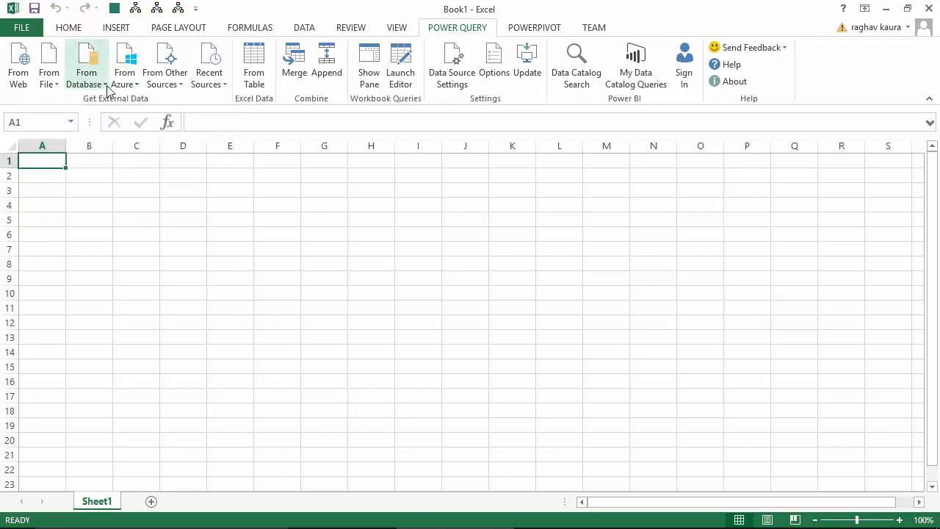
Step: Show the From Other Sources list of external data import options in Power Query
{"action": "left_click", "coordinate": [85, 66]}
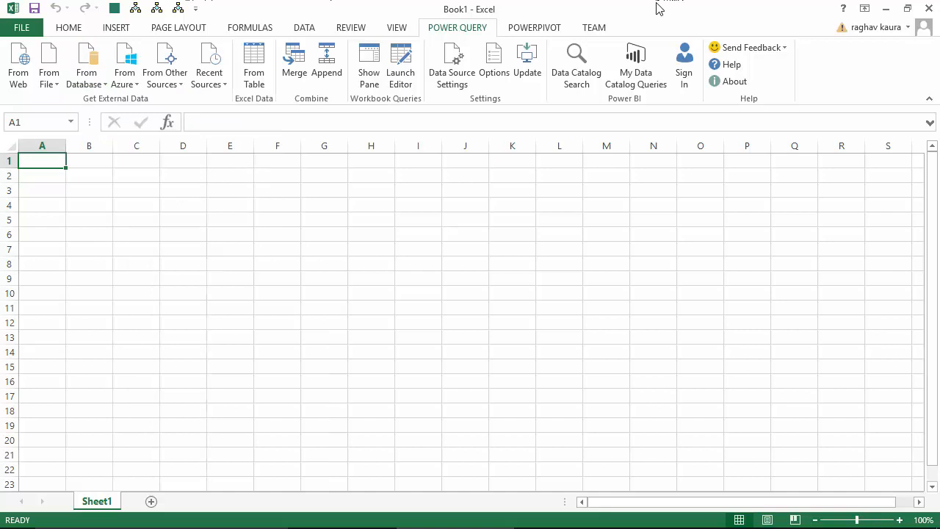
{"action": "mouse_move", "coordinate": [442, 36]}
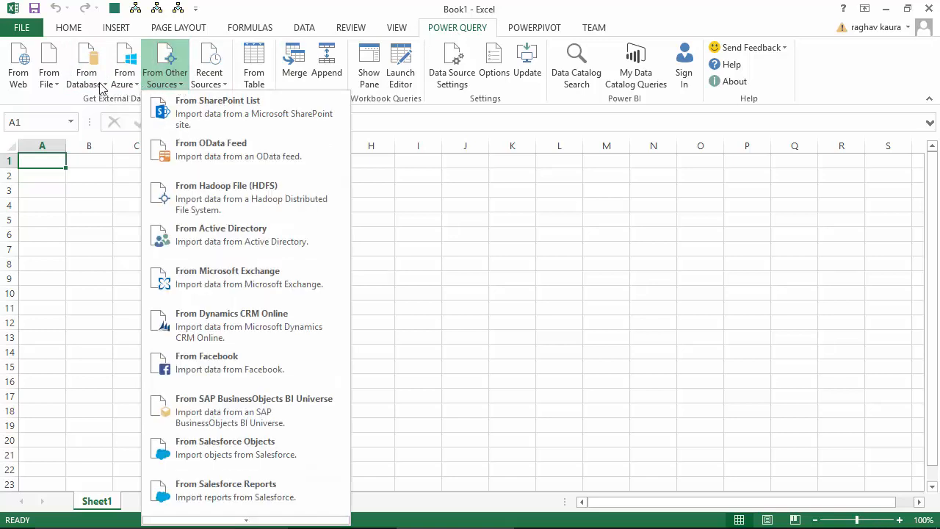
Step: Connect Power Query to the localhost SQL Server with current Windows credentials, accepting the unencrypted connection
{"action": "left_click", "coordinate": [85, 65]}
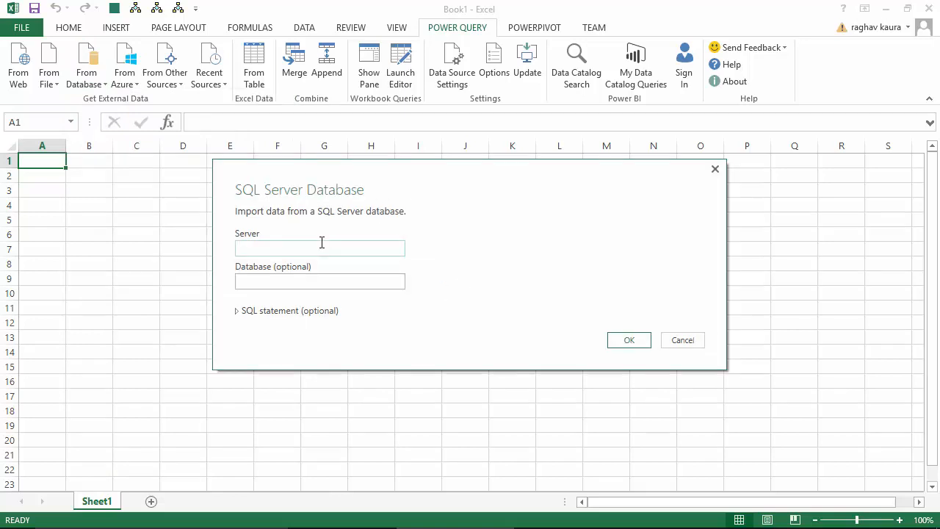
{"action": "left_click", "coordinate": [321, 246]}
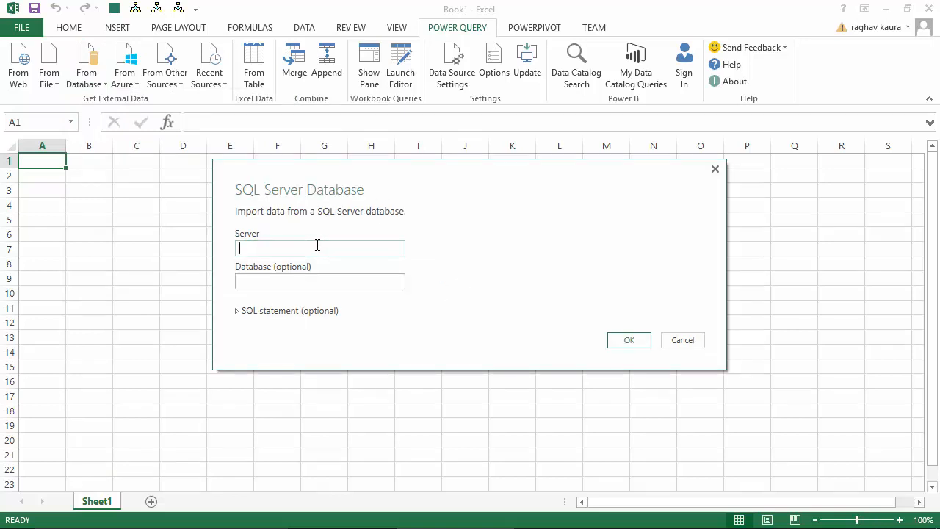
{"action": "type", "text": "localhost"}
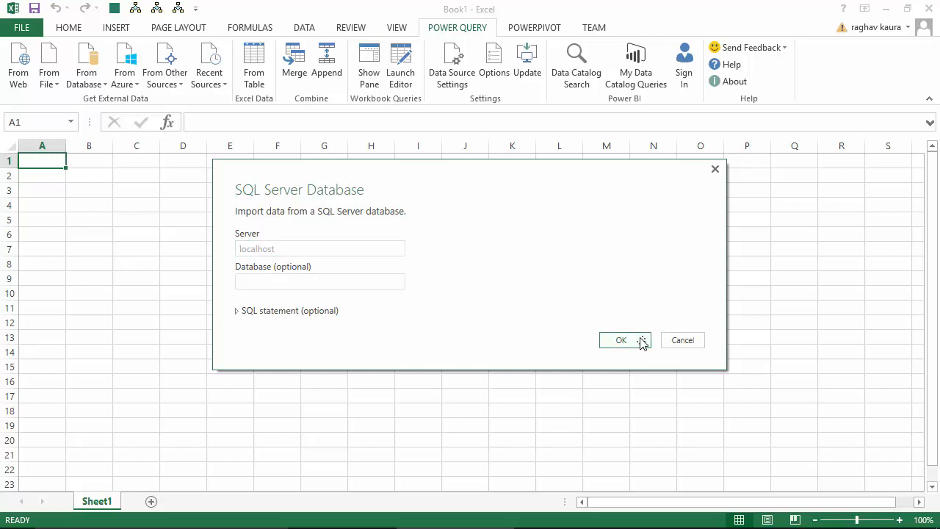
{"action": "left_click", "coordinate": [621, 341]}
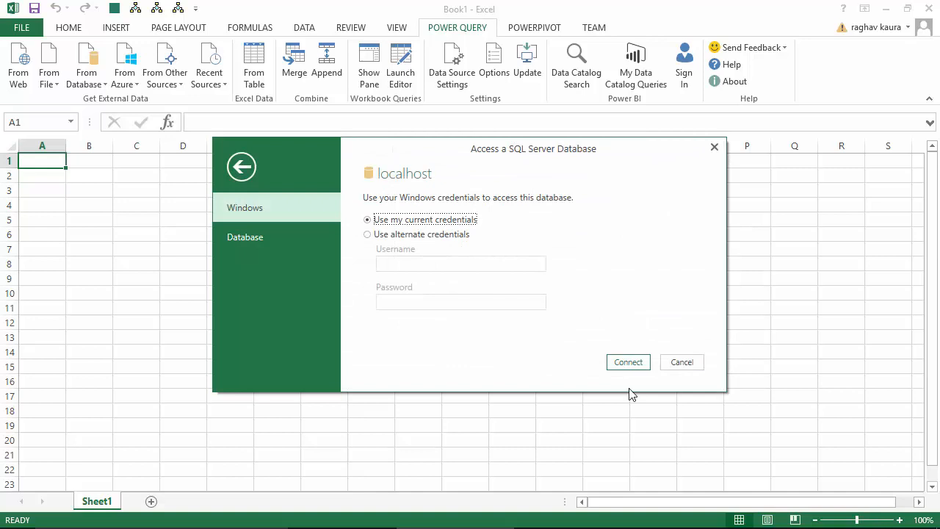
{"action": "mouse_move", "coordinate": [625, 367]}
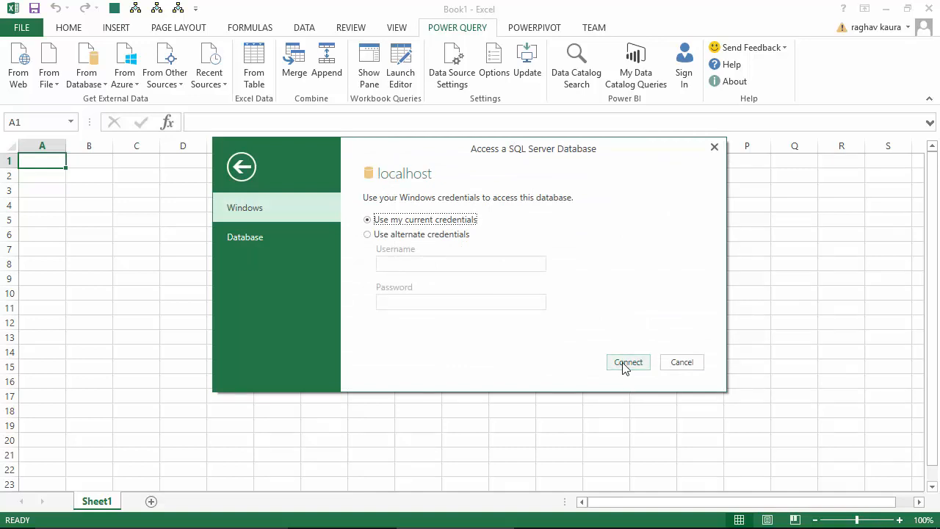
{"action": "left_click", "coordinate": [628, 362]}
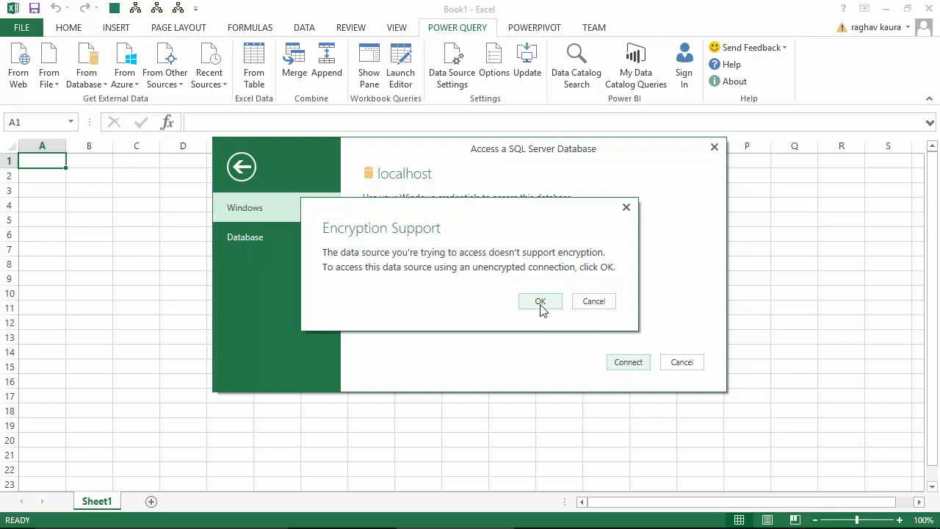
{"action": "left_click", "coordinate": [540, 302]}
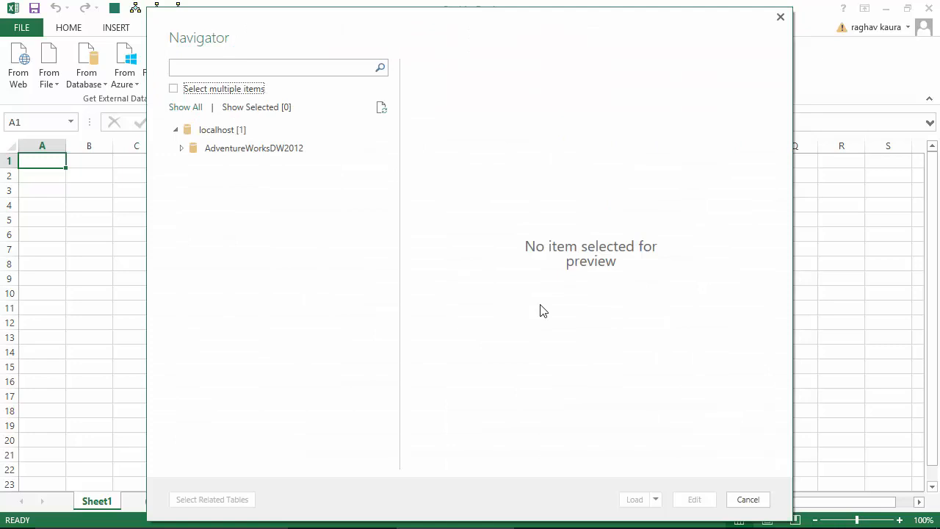
Step: Expand AdventureWorksDW2012 and preview its Sales.DimProduct table in the Navigator
{"action": "left_click", "coordinate": [252, 147]}
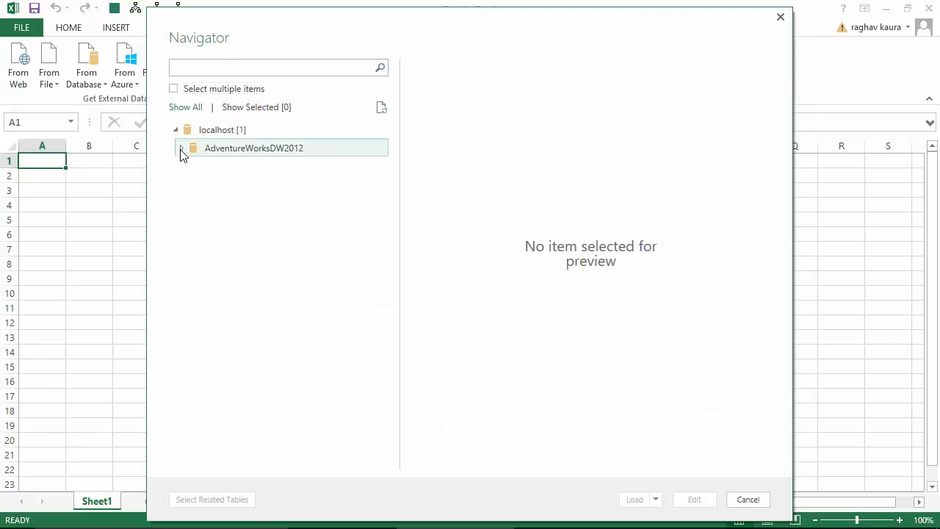
{"action": "left_click", "coordinate": [182, 147]}
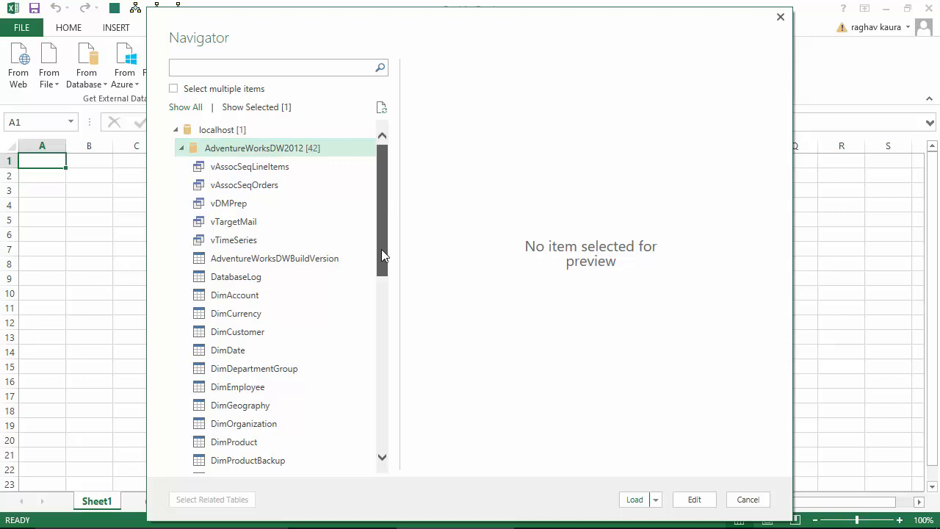
{"action": "scroll", "scroll_direction": "down", "scroll_amount": 3}
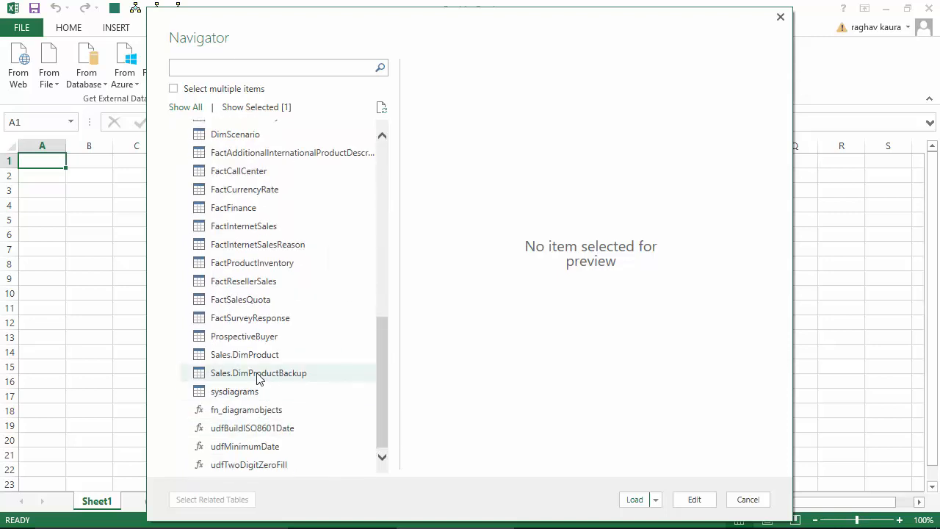
{"action": "left_click", "coordinate": [244, 354]}
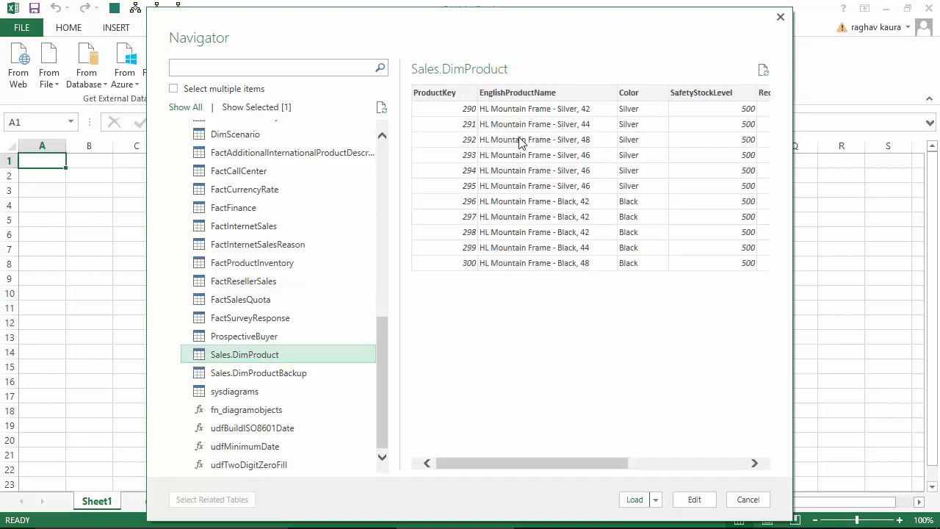
{"action": "mouse_move", "coordinate": [467, 160]}
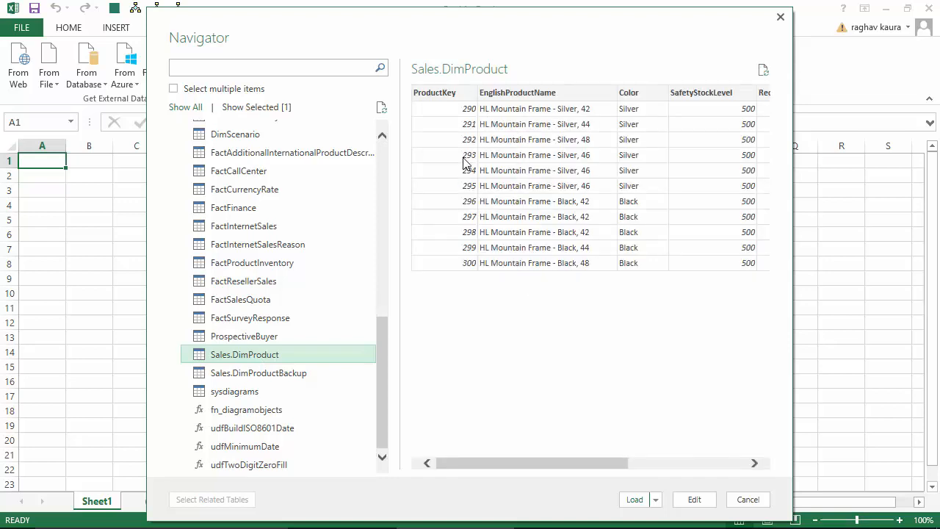
{"action": "mouse_move", "coordinate": [453, 244]}
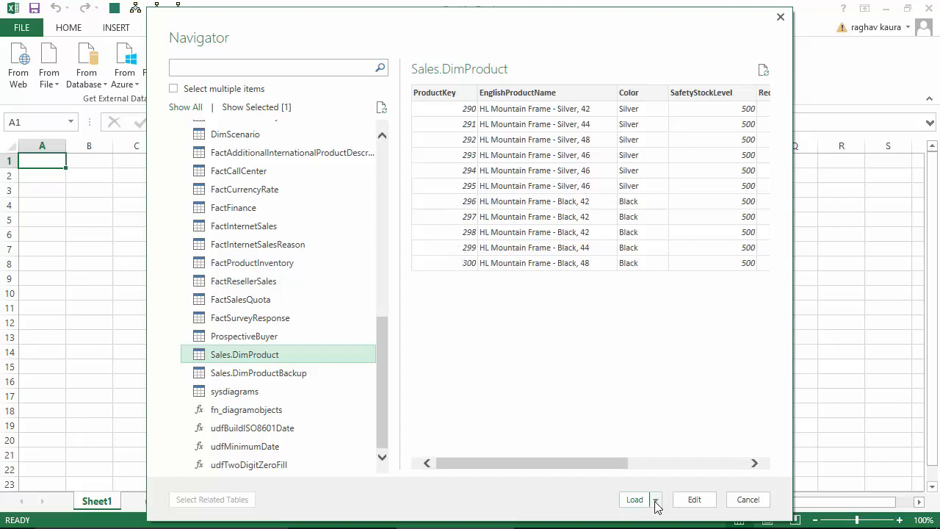
Step: Load Sales.DimProduct into the workbook as an Only Create Connection query
{"action": "left_click", "coordinate": [659, 500]}
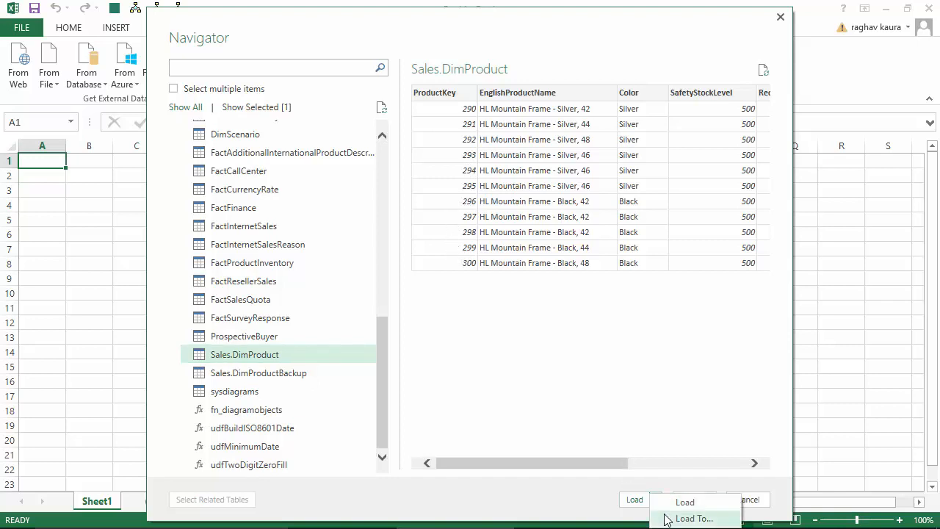
{"action": "left_click", "coordinate": [685, 501]}
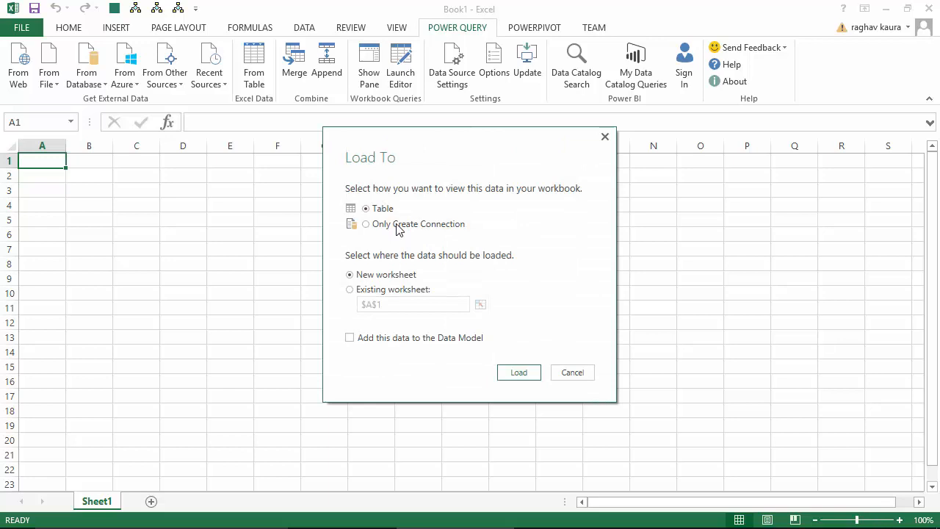
{"action": "left_click", "coordinate": [365, 223]}
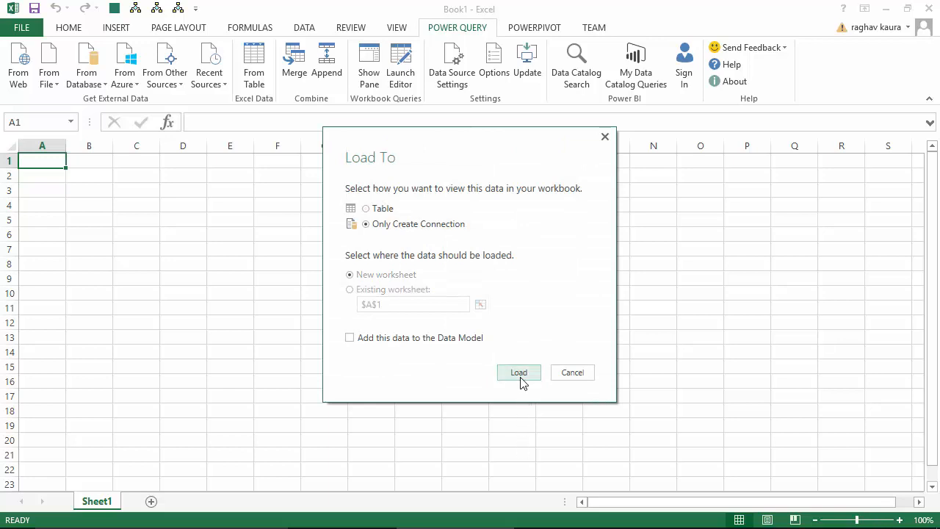
{"action": "left_click", "coordinate": [519, 374]}
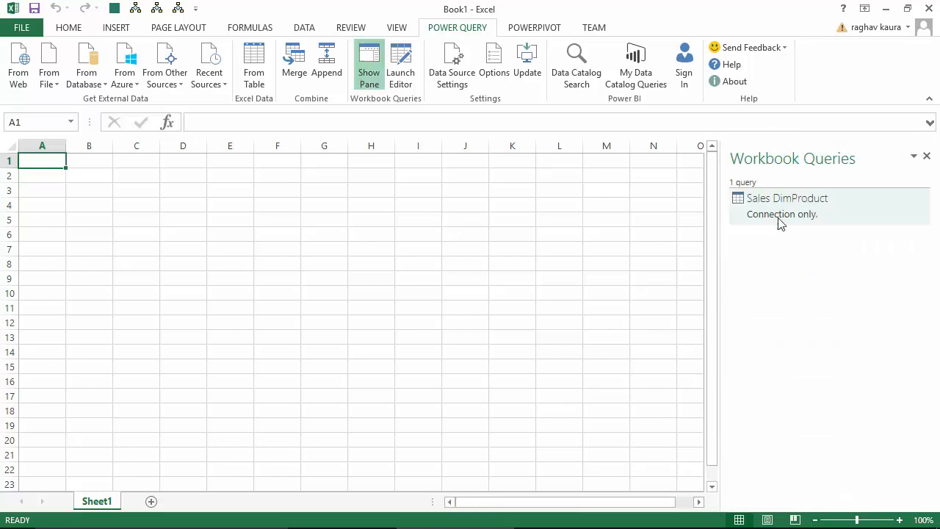
Step: Open the ProductSales Access database from the Data folder in the Power Query Navigator
{"action": "left_click", "coordinate": [788, 197]}
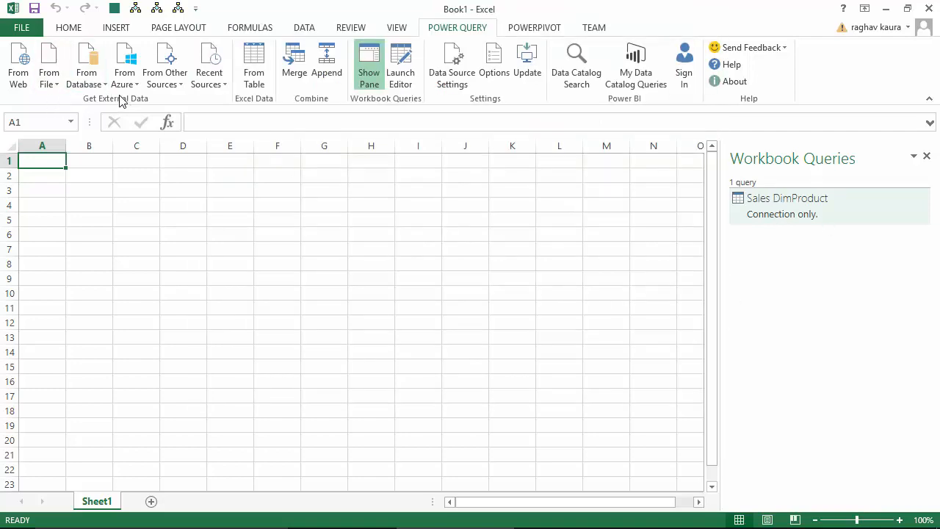
{"action": "left_click", "coordinate": [85, 64]}
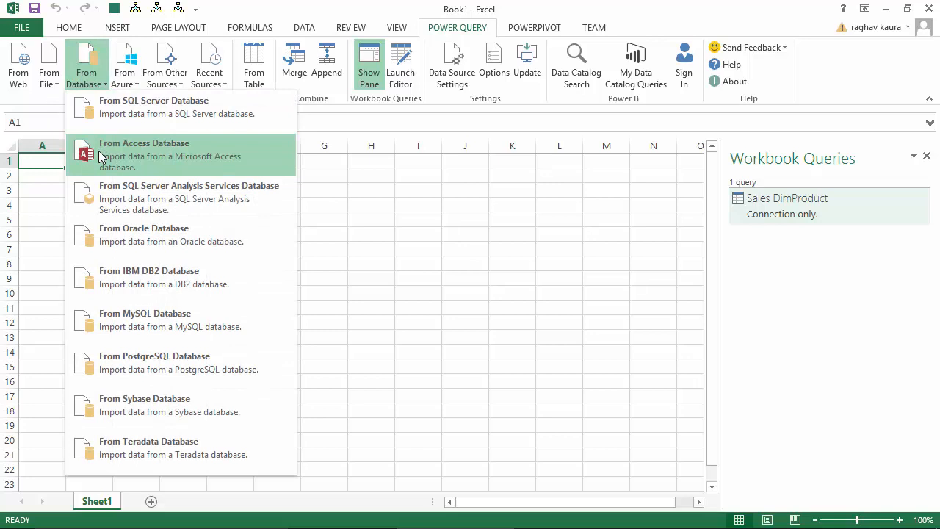
{"action": "left_click", "coordinate": [144, 154]}
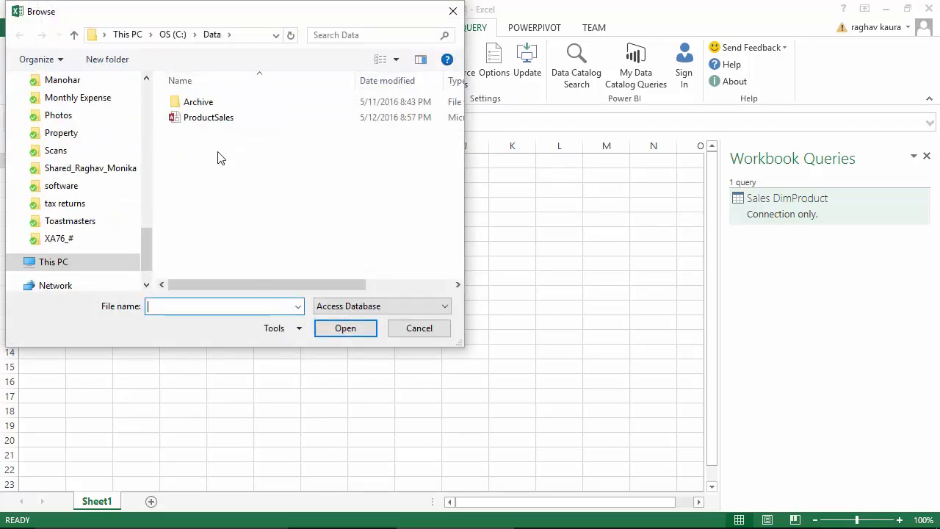
{"action": "mouse_move", "coordinate": [232, 58]}
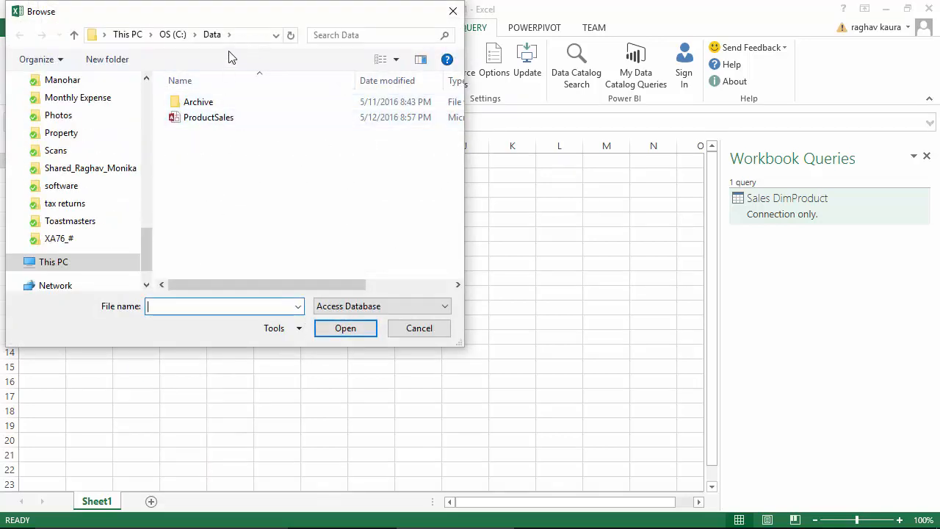
{"action": "left_click", "coordinate": [208, 117]}
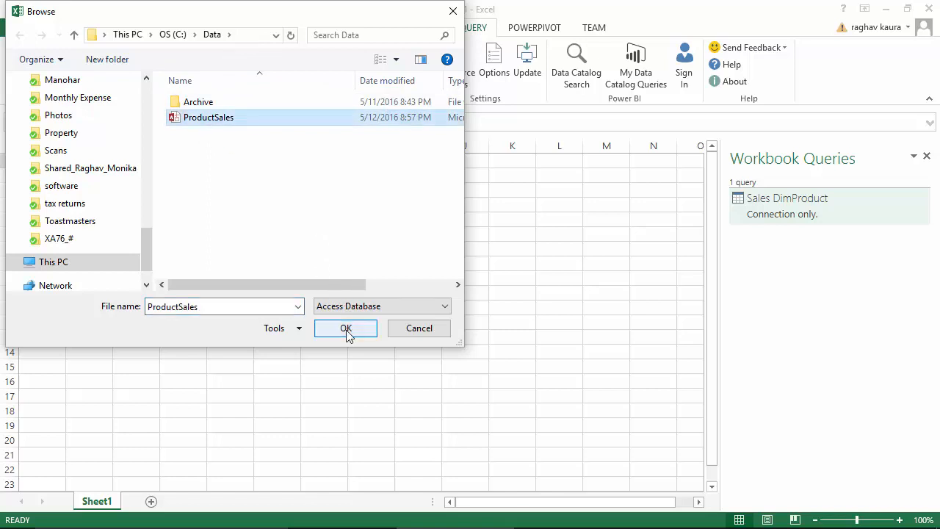
{"action": "left_click", "coordinate": [345, 329]}
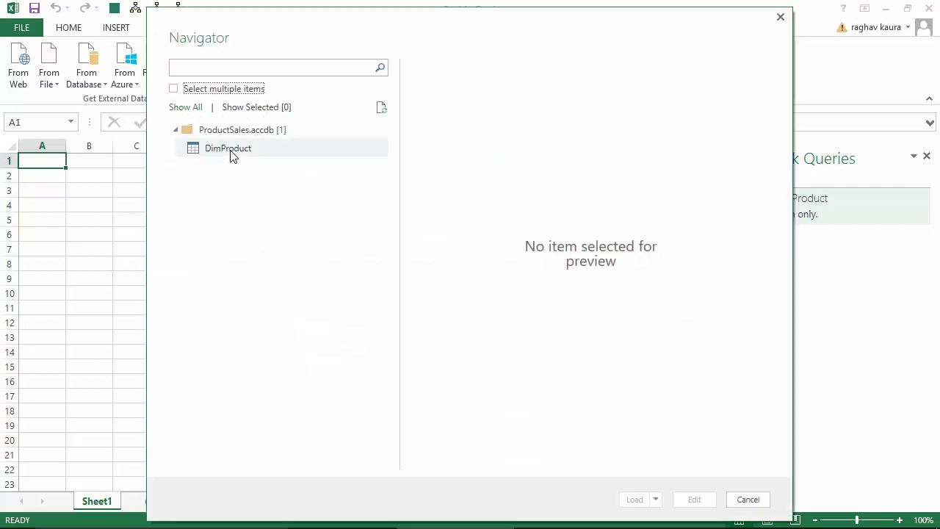
Step: Load the Access DimProduct table as an Only Create Connection query
{"action": "left_click", "coordinate": [228, 147]}
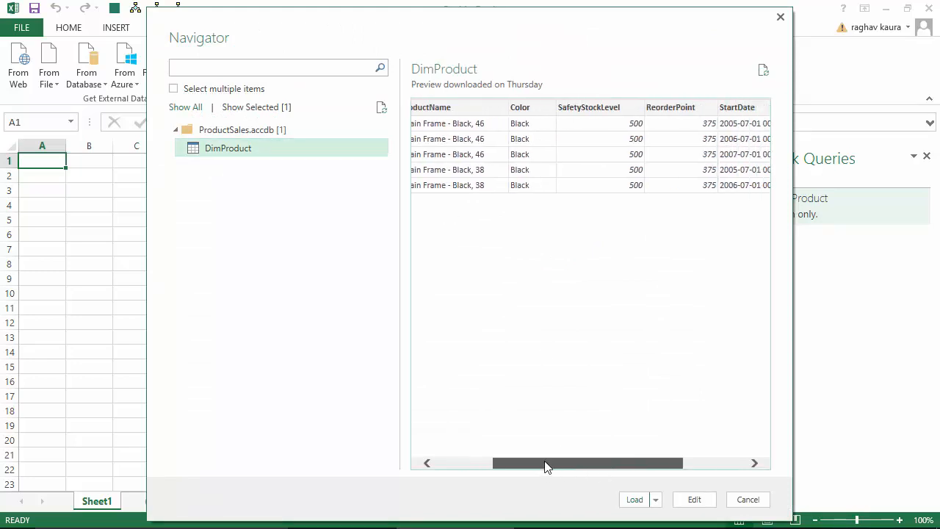
{"action": "left_click", "coordinate": [655, 499]}
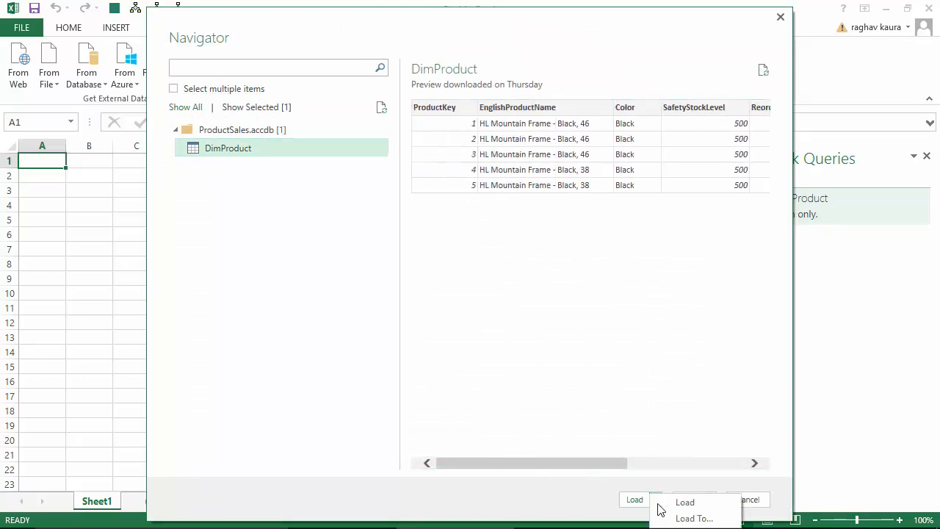
{"action": "left_click", "coordinate": [685, 502]}
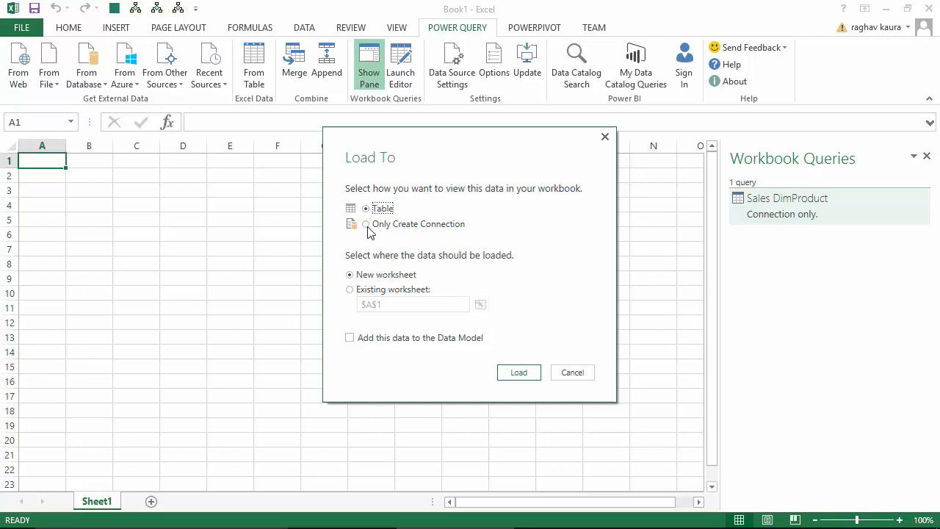
{"action": "left_click", "coordinate": [573, 373]}
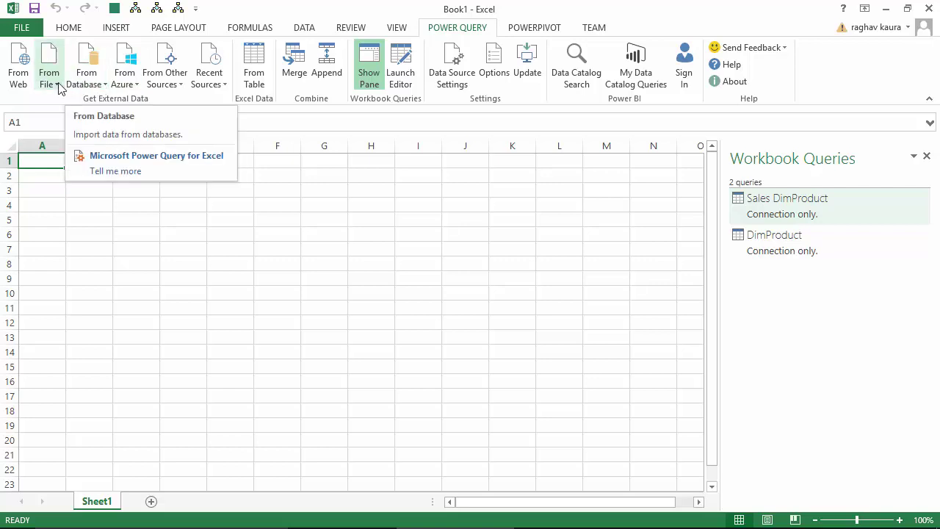
Step: Import ProductsData.csv so it opens as a two-row query in the Query Editor
{"action": "left_click", "coordinate": [42, 161]}
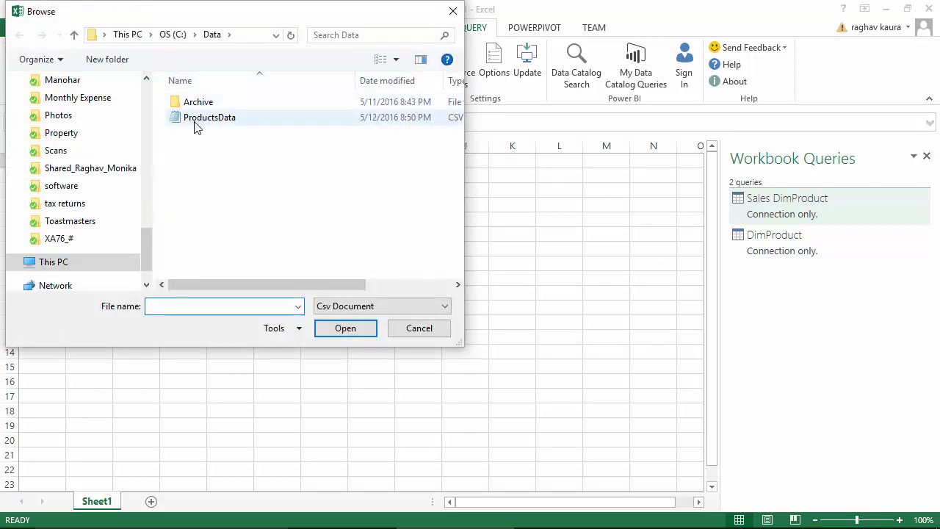
{"action": "left_click", "coordinate": [209, 118]}
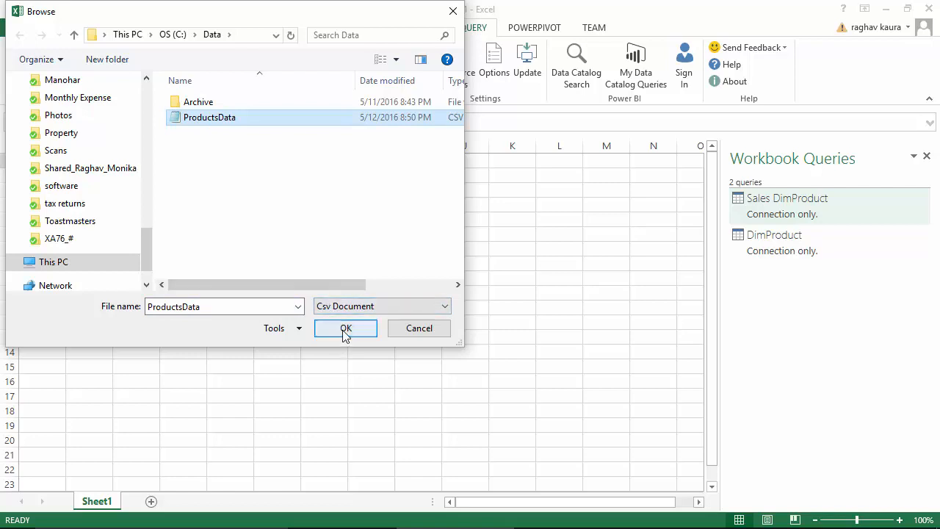
{"action": "left_click", "coordinate": [346, 329]}
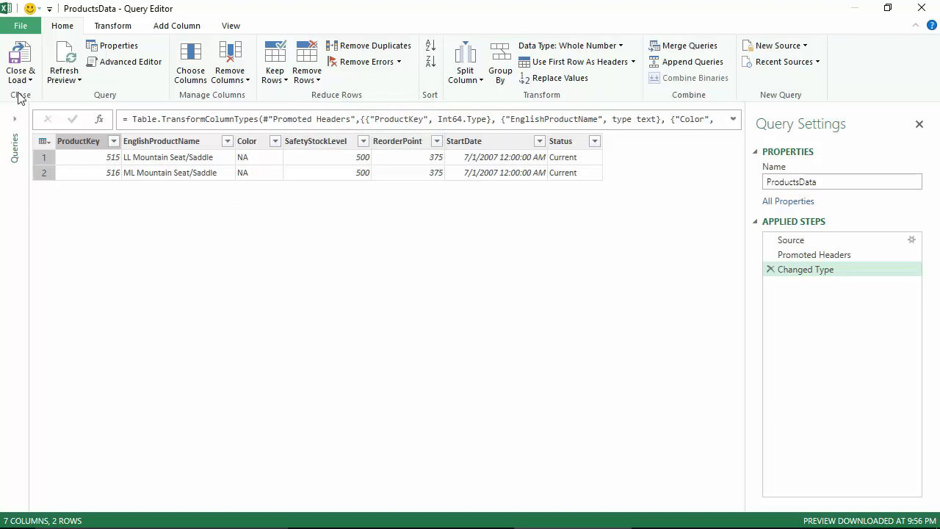
Step: Close & Load ProductsData as a connection-only query, then peek at it in Workbook Queries
{"action": "left_click", "coordinate": [21, 67]}
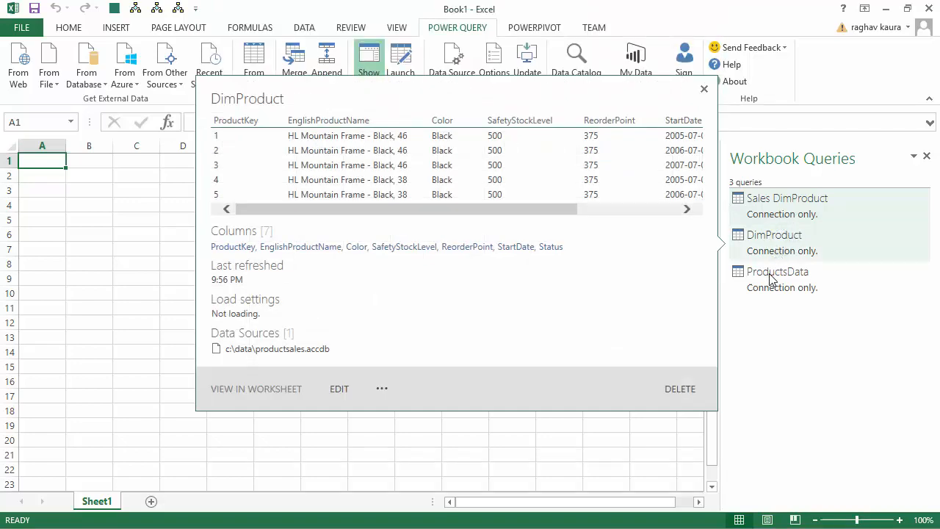
{"action": "left_click", "coordinate": [777, 272]}
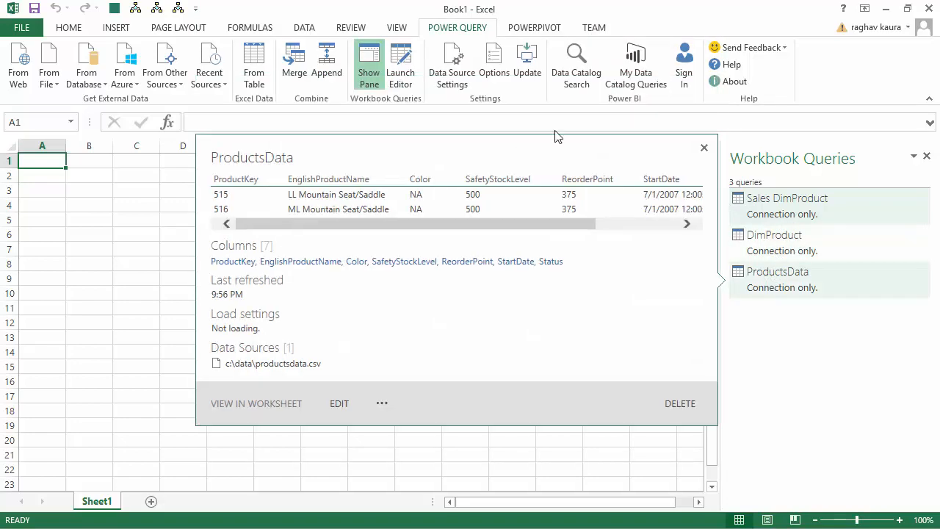
{"action": "left_click", "coordinate": [704, 147]}
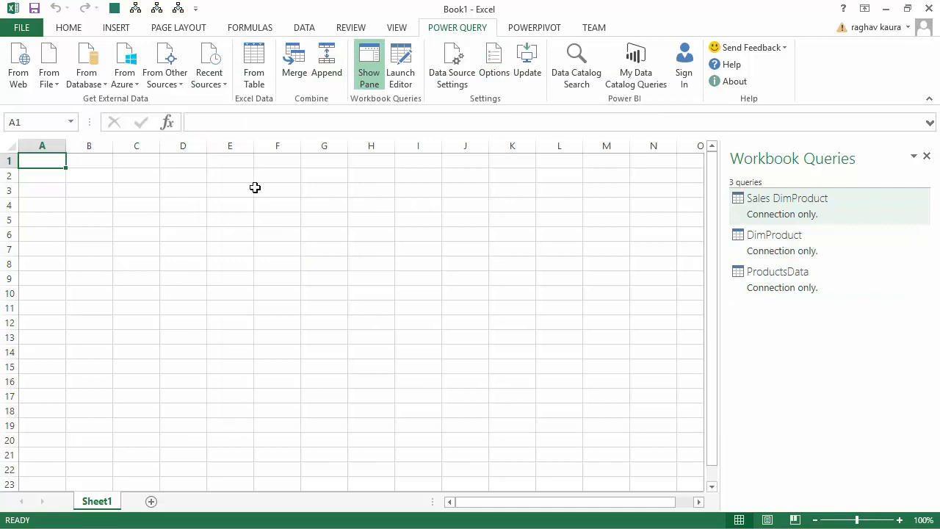
{"action": "mouse_move", "coordinate": [328, 61]}
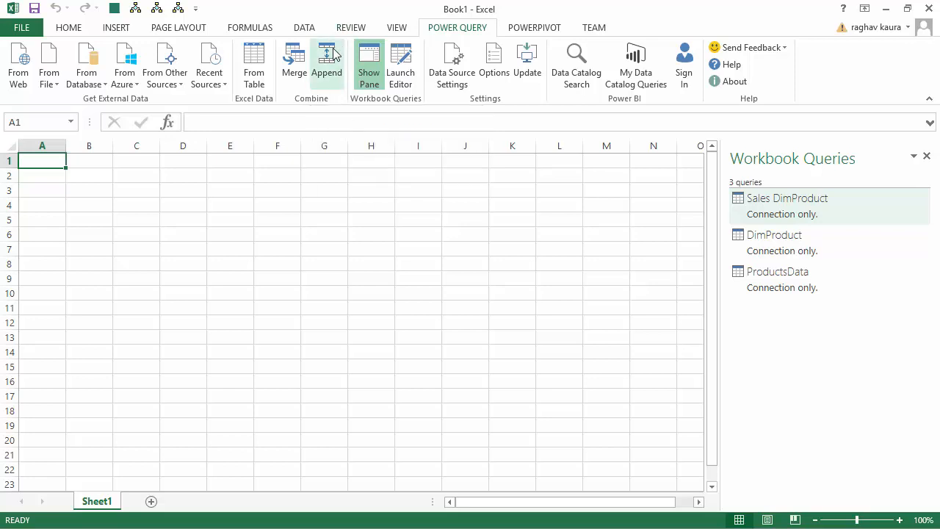
{"action": "mouse_move", "coordinate": [331, 58]}
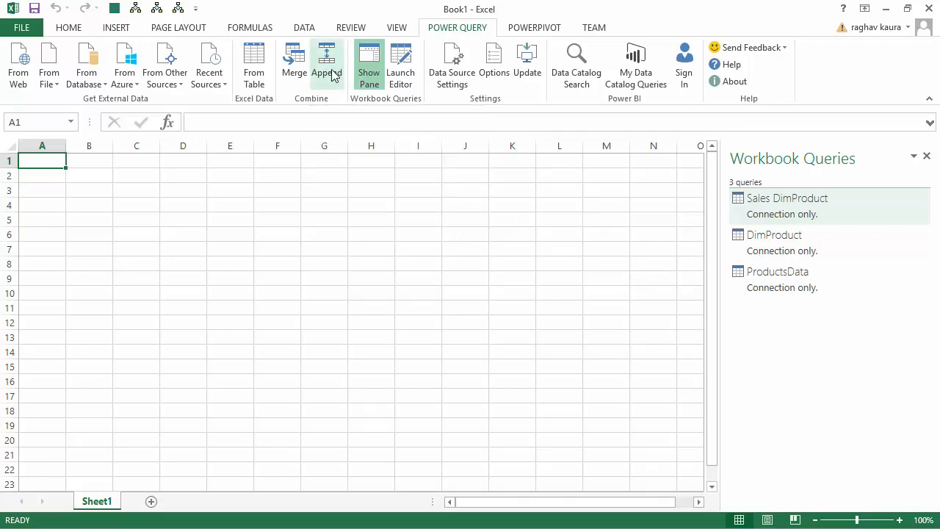
Step: Create Append1 with Sales DimProduct as primary table and DimProduct appended to it
{"action": "left_click", "coordinate": [324, 62]}
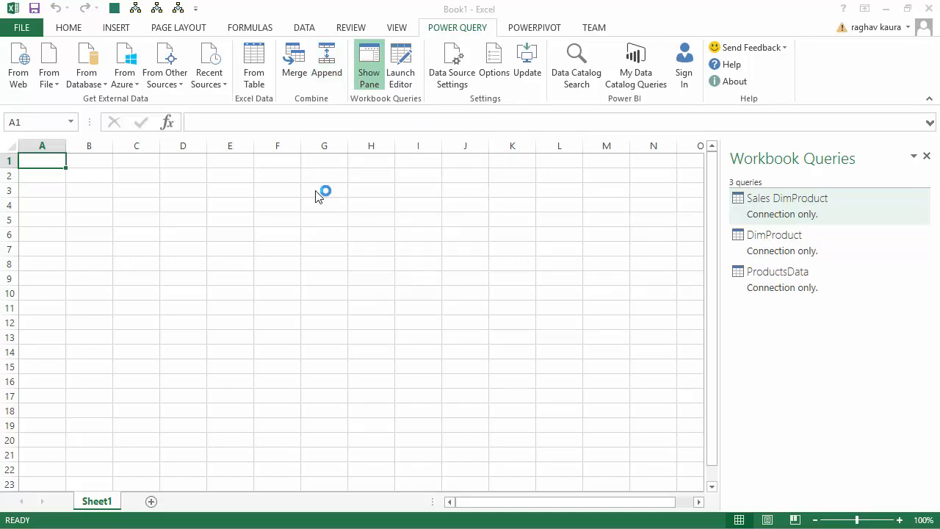
{"action": "left_click", "coordinate": [326, 59]}
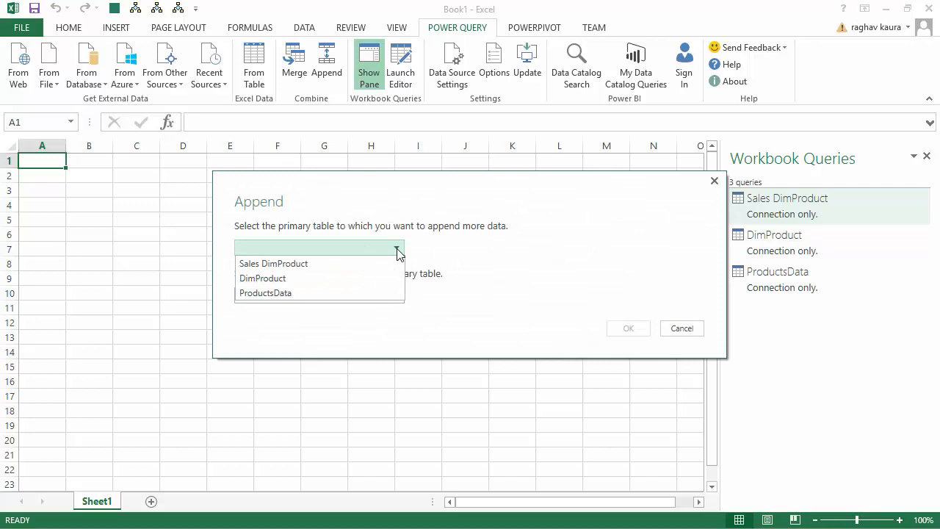
{"action": "left_click", "coordinate": [273, 263]}
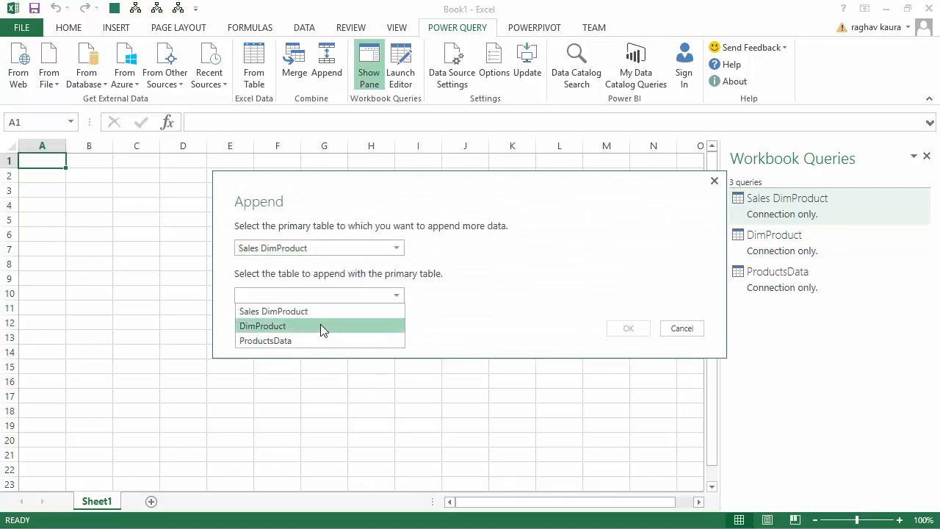
{"action": "left_click", "coordinate": [627, 329]}
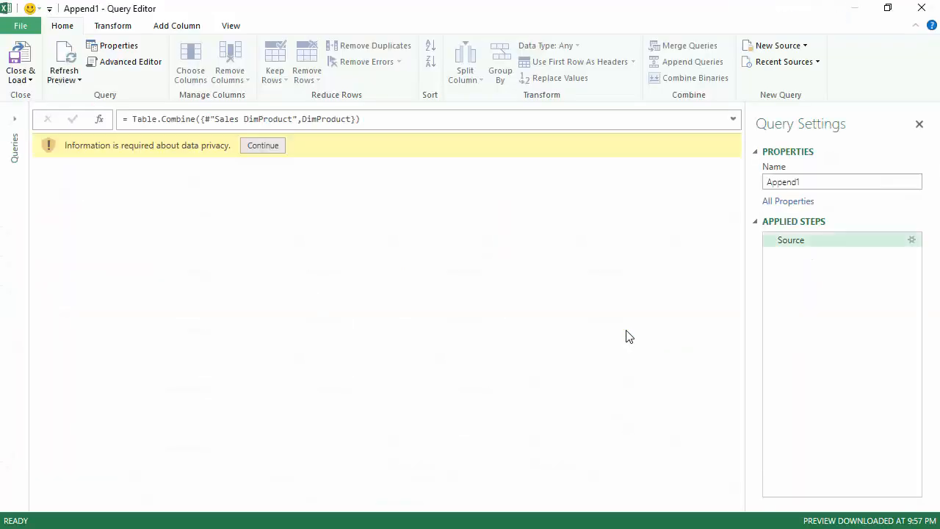
{"action": "mouse_move", "coordinate": [263, 145]}
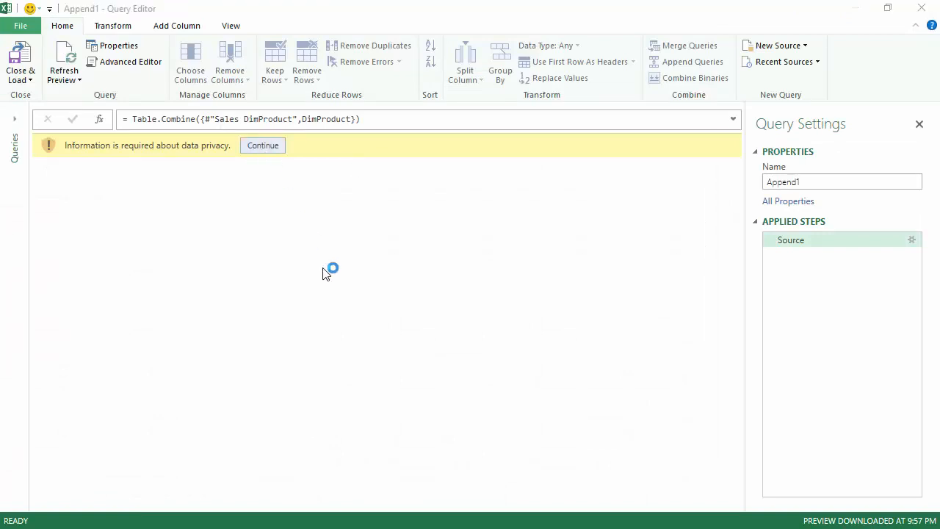
Step: Set localhost privacy level to Organizational and save, loading the 16-row preview
{"action": "left_click", "coordinate": [261, 145]}
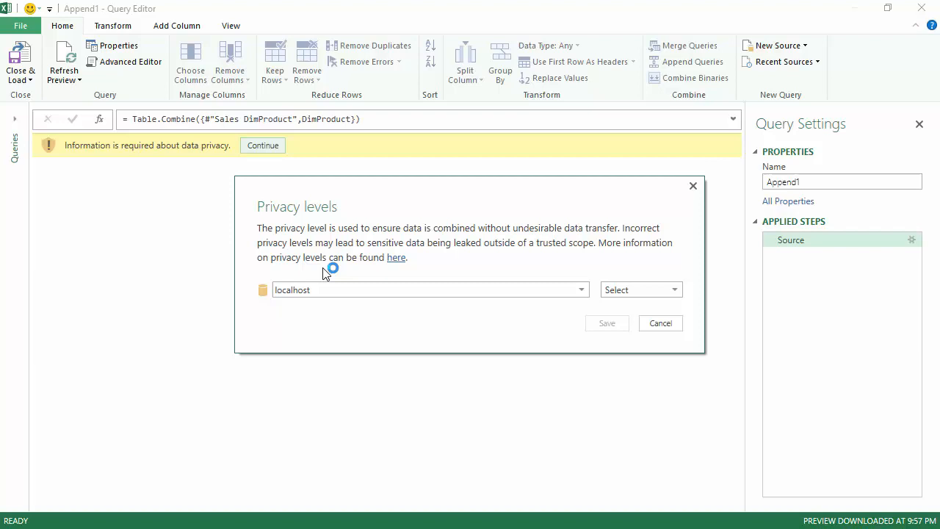
{"action": "mouse_move", "coordinate": [641, 295]}
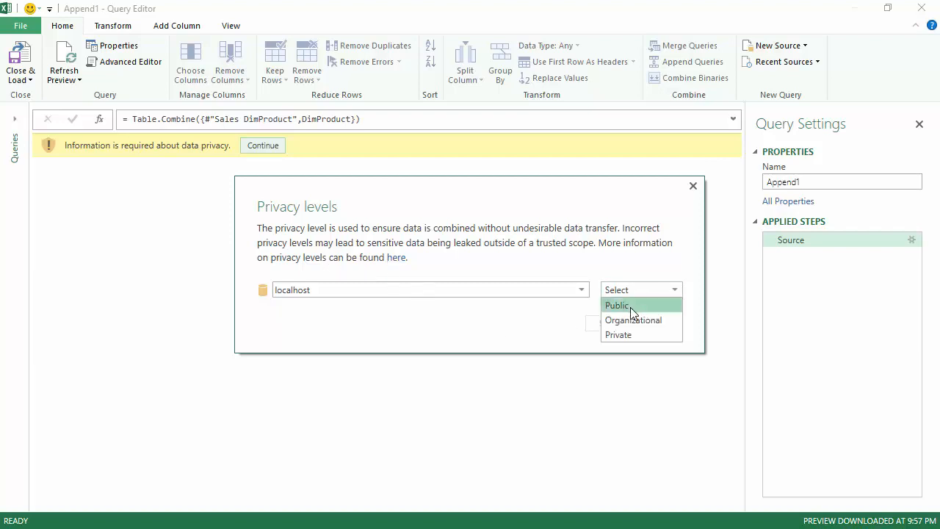
{"action": "left_click", "coordinate": [617, 304]}
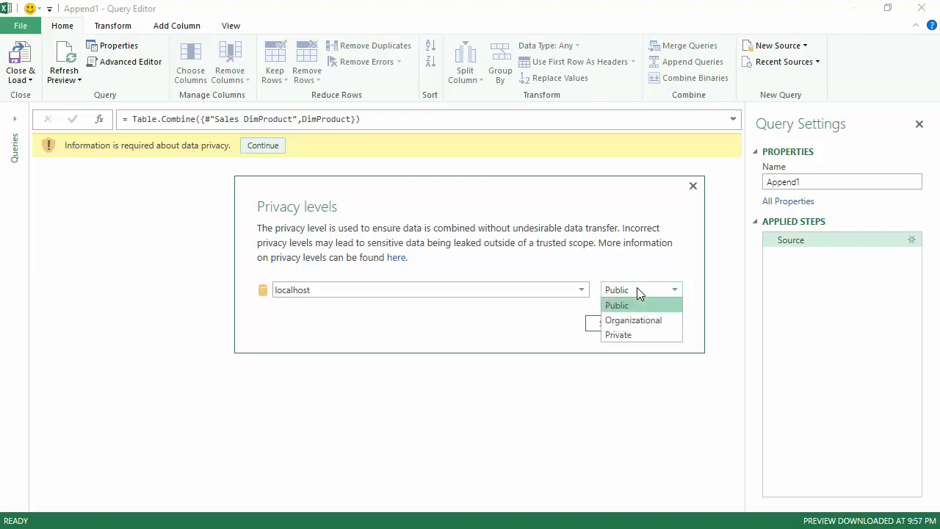
{"action": "mouse_move", "coordinate": [611, 332]}
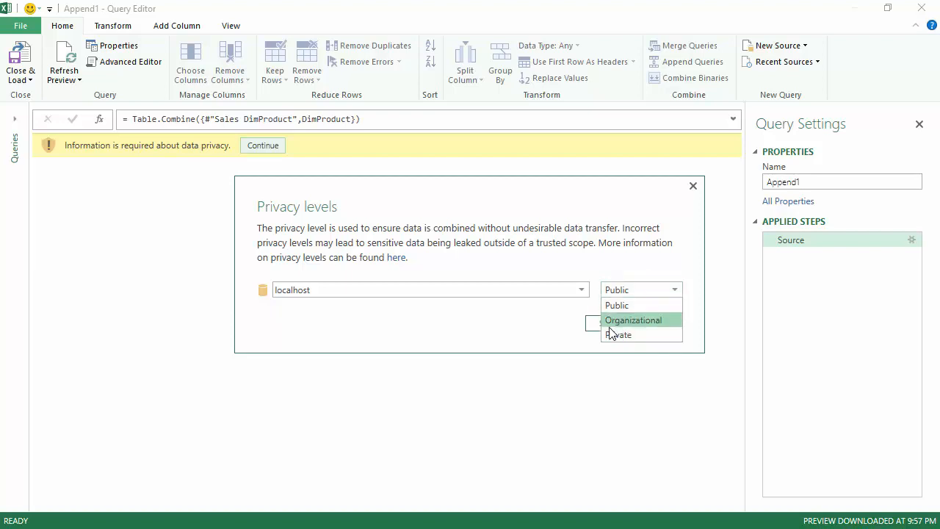
{"action": "left_click", "coordinate": [620, 335]}
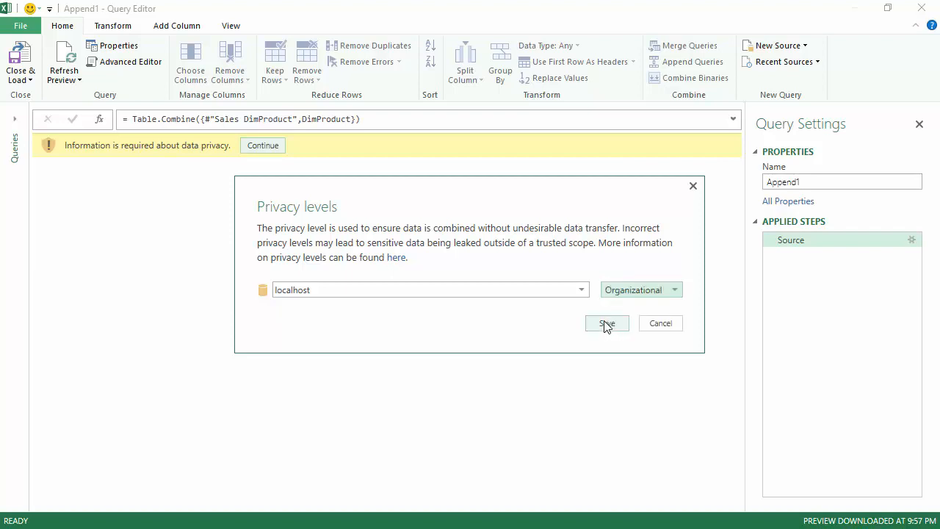
{"action": "left_click", "coordinate": [607, 324]}
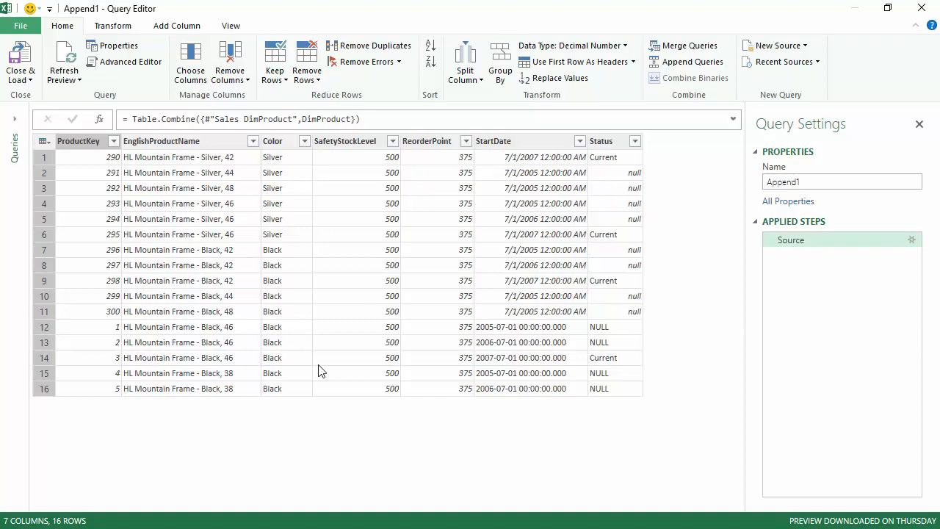
{"action": "mouse_move", "coordinate": [222, 381]}
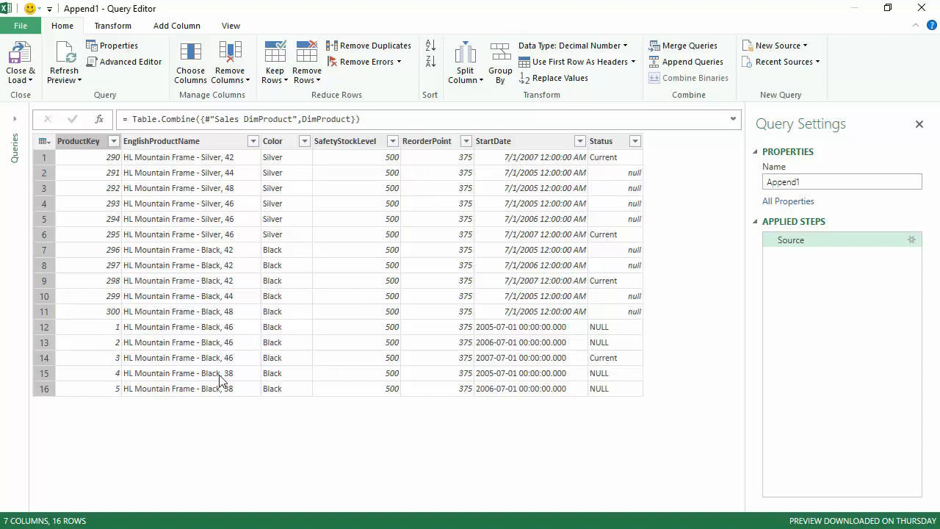
{"action": "mouse_move", "coordinate": [629, 199]}
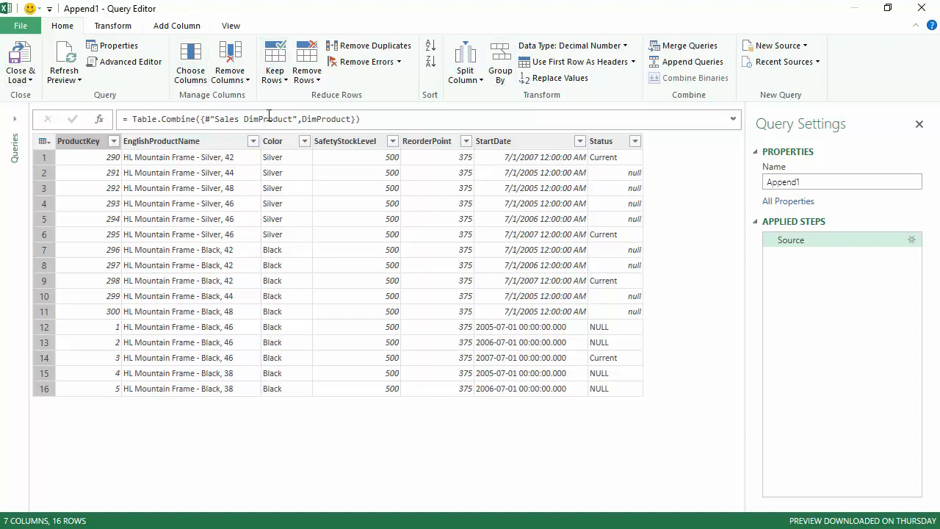
{"action": "mouse_move", "coordinate": [307, 38]}
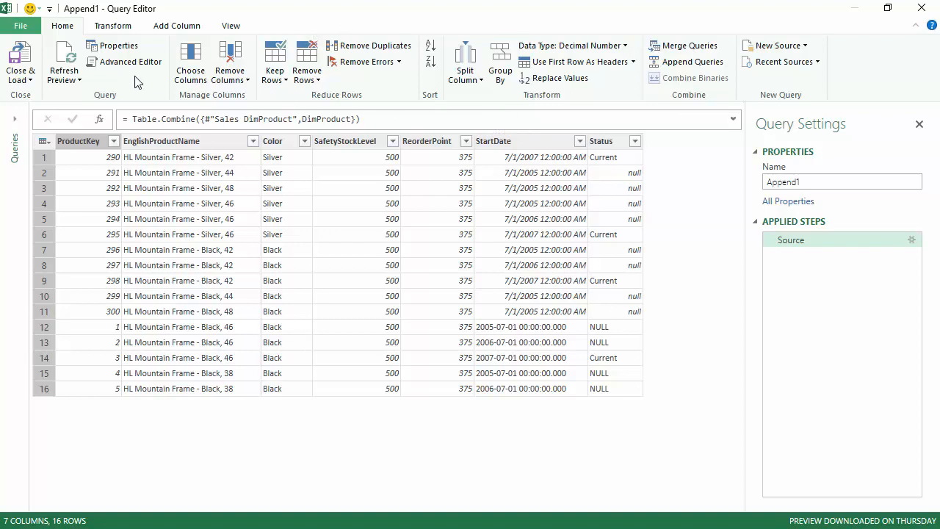
{"action": "mouse_move", "coordinate": [691, 62]}
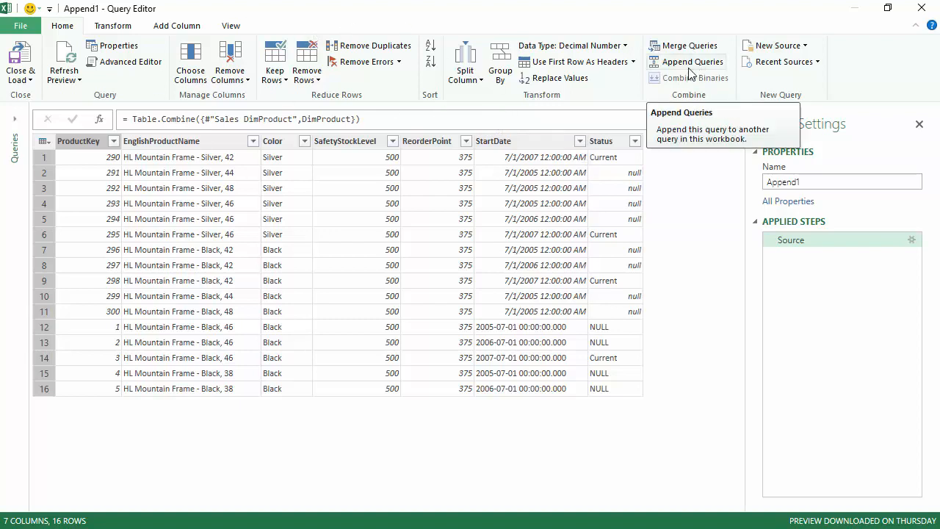
Step: Append ProductsData to Append1, bringing the combined preview to 18 rows
{"action": "left_click", "coordinate": [693, 61]}
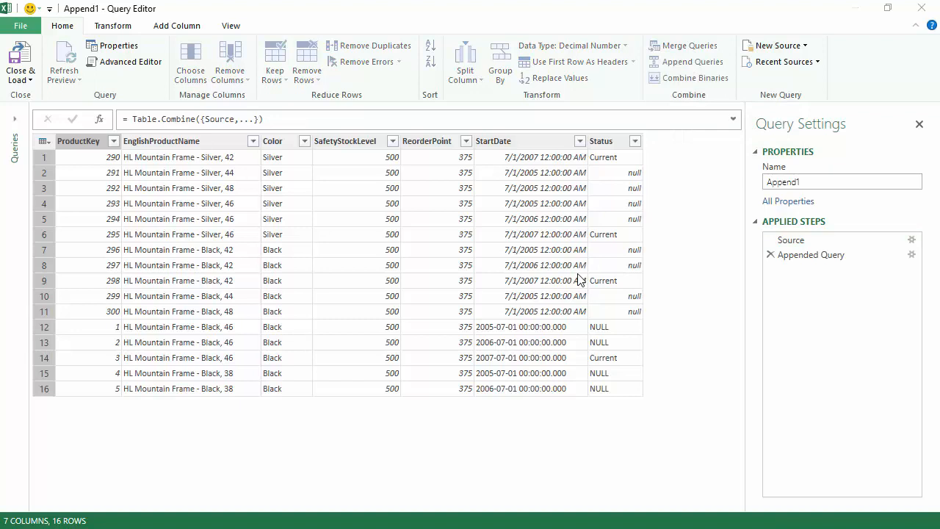
{"action": "mouse_move", "coordinate": [280, 221]}
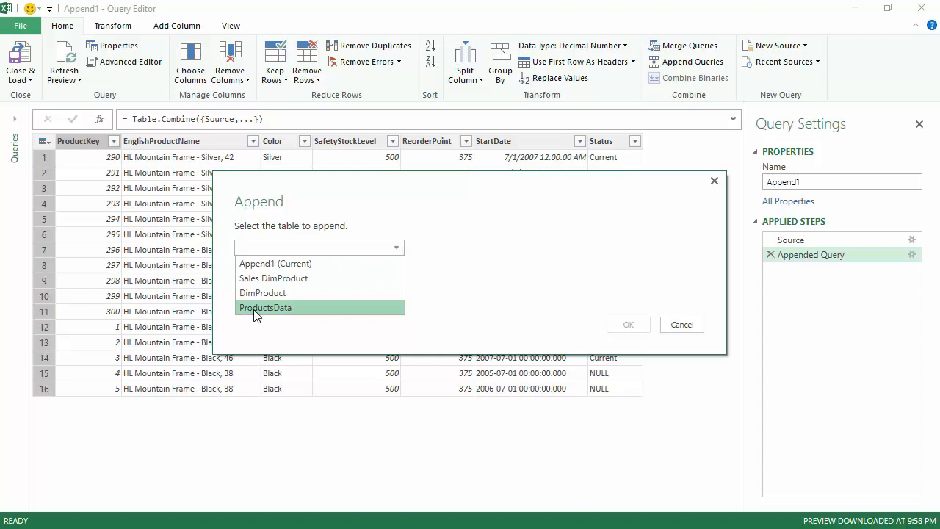
{"action": "left_click", "coordinate": [629, 325]}
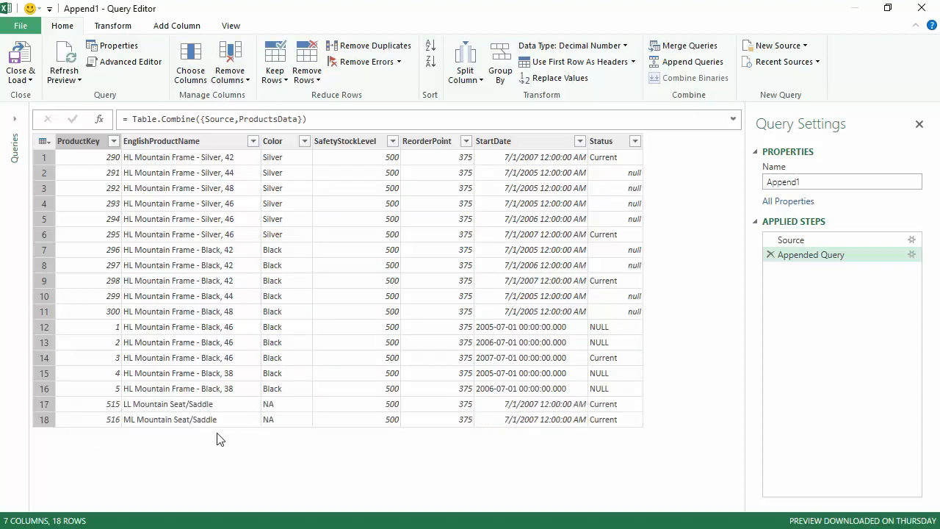
Step: Name the appended query DataMergedFromMultipleSources and load it to a new worksheet
{"action": "triple_click", "coordinate": [842, 182]}
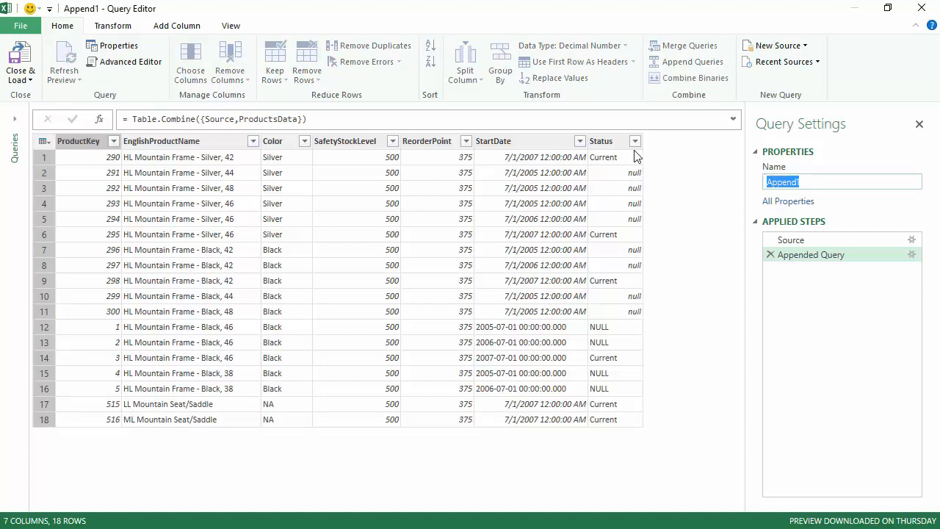
{"action": "type", "text": "DataMer"}
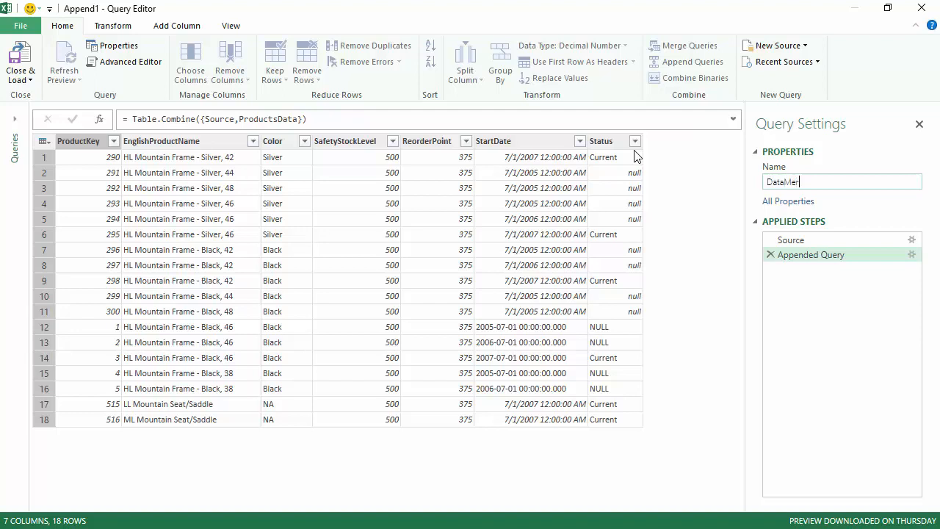
{"action": "type", "text": "gedFromMultipleSources"}
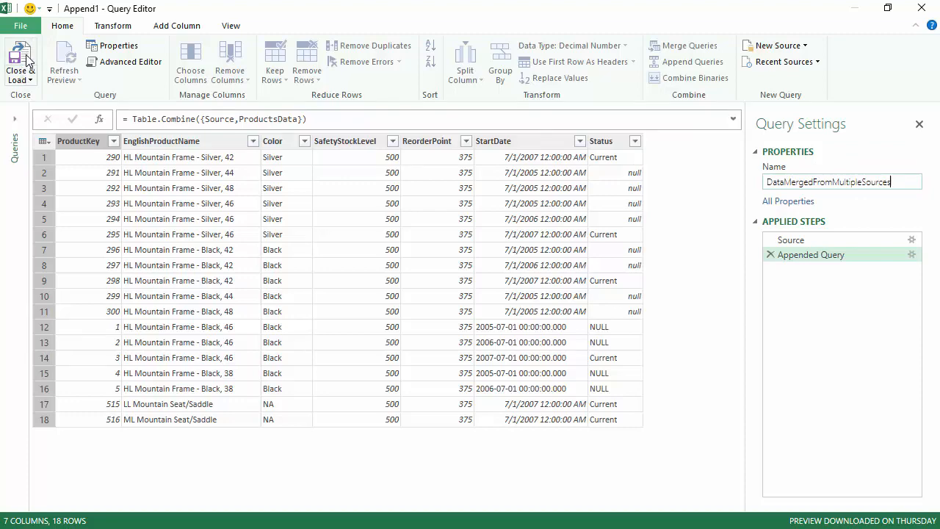
{"action": "left_click", "coordinate": [20, 60]}
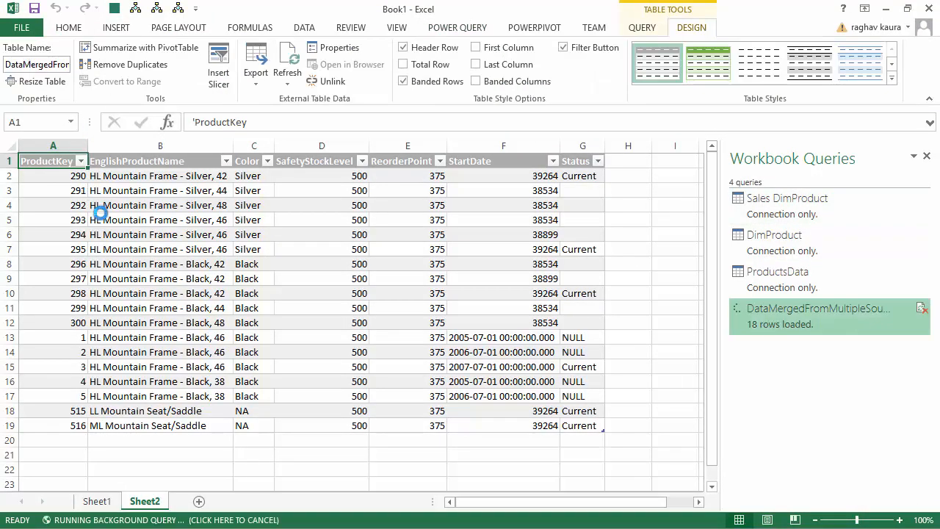
Step: Select the loaded product rows on Sheet2 to review the 18 merged records
{"action": "left_click", "coordinate": [708, 61]}
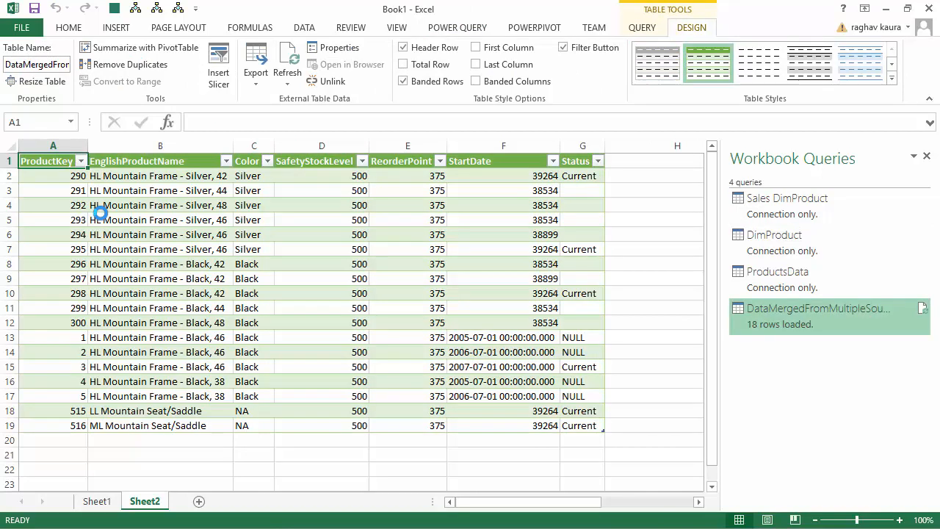
{"action": "left_click", "coordinate": [53, 176]}
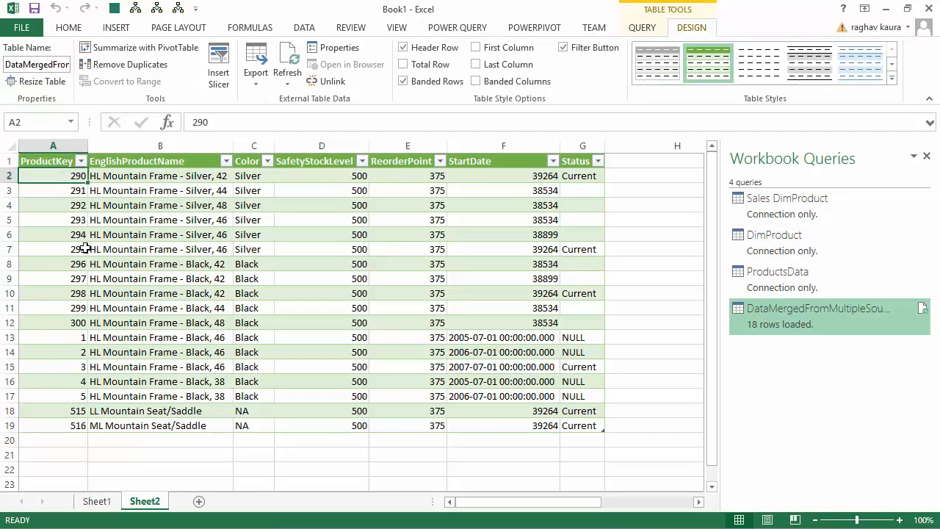
{"action": "left_click_drag", "start_coordinate": [76, 177], "coordinate": [502, 324]}
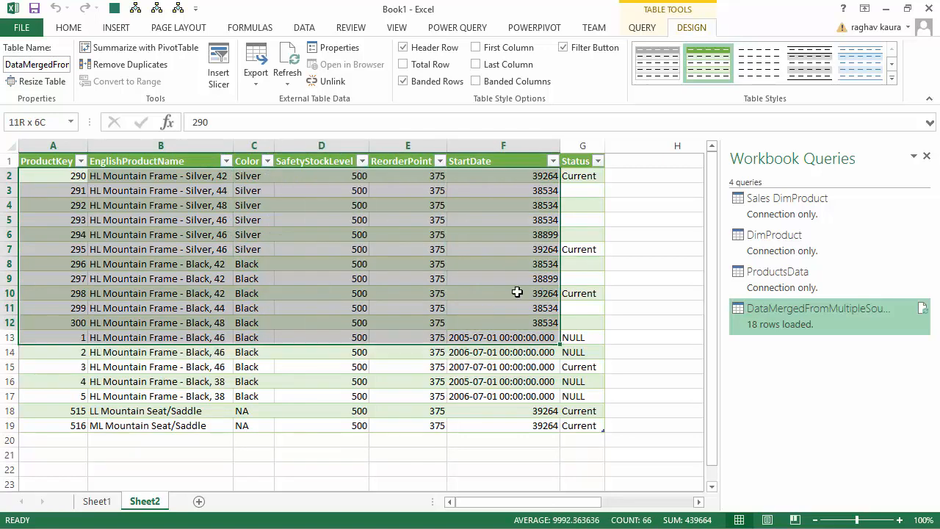